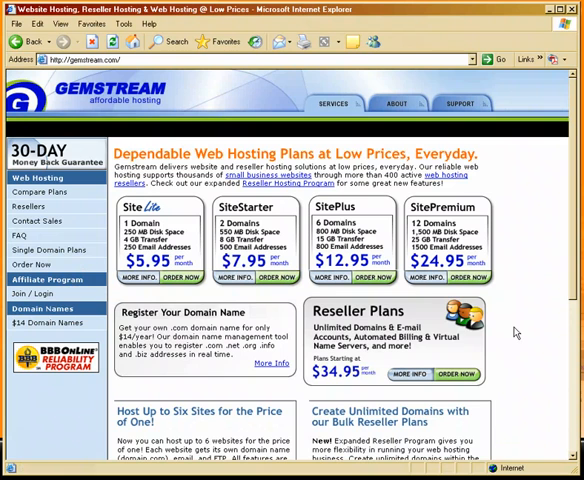
mouse_move(515, 332)
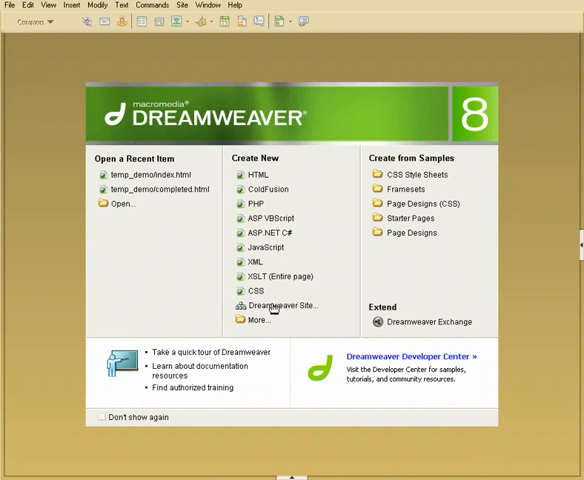
left_click(278, 305)
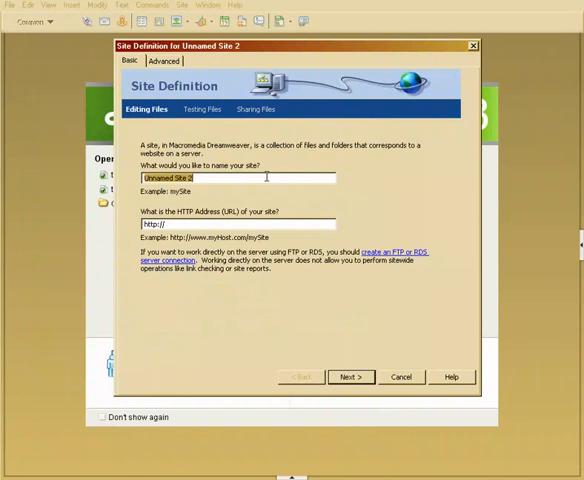
type("d")
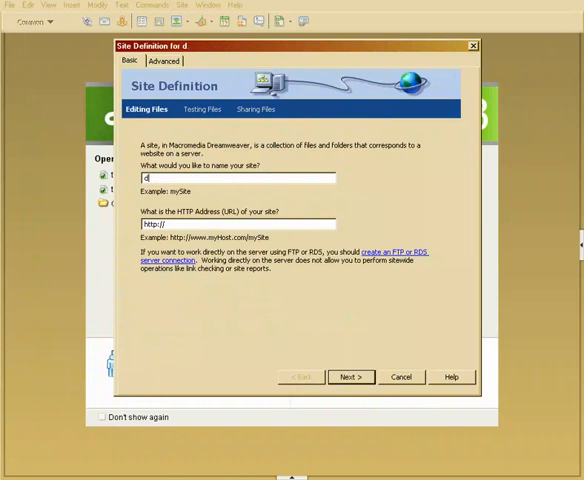
type("t_gloss")
left_click(238, 224)
type("www.dt-")
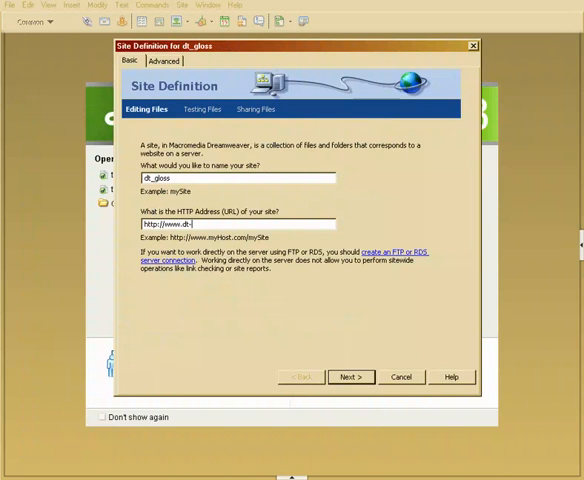
type("webdesign.com/")
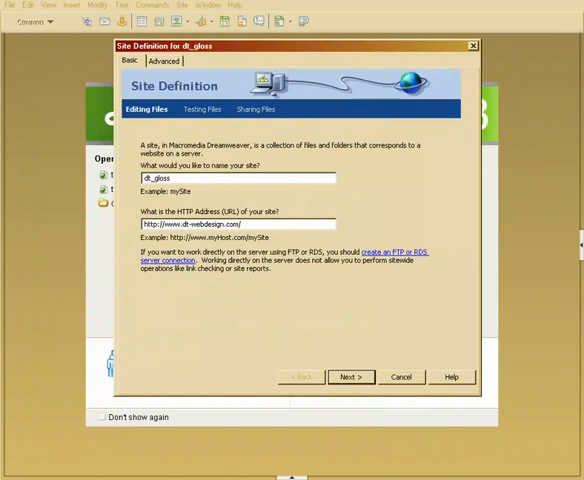
type("www")
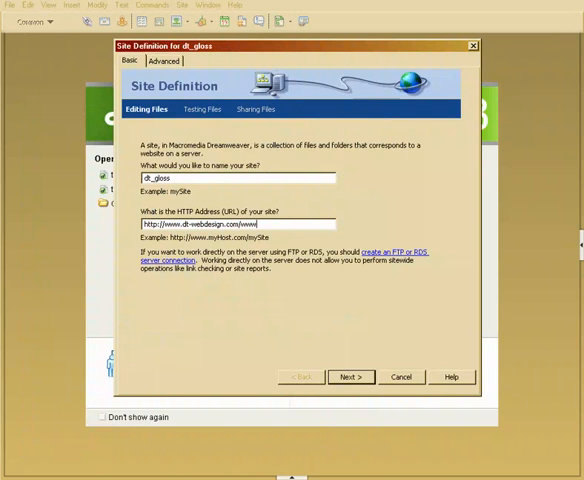
key("BackSpace")
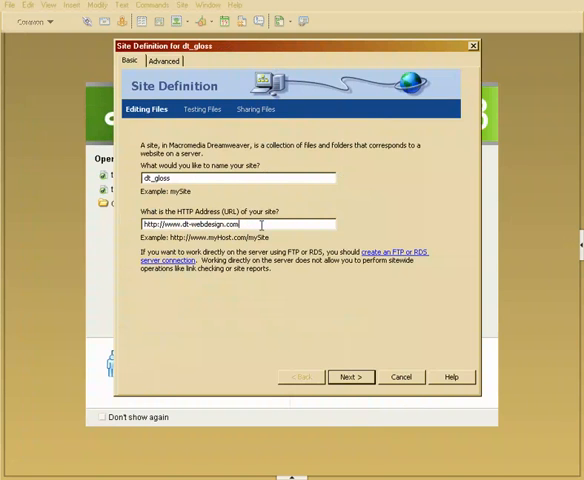
mouse_move(238, 295)
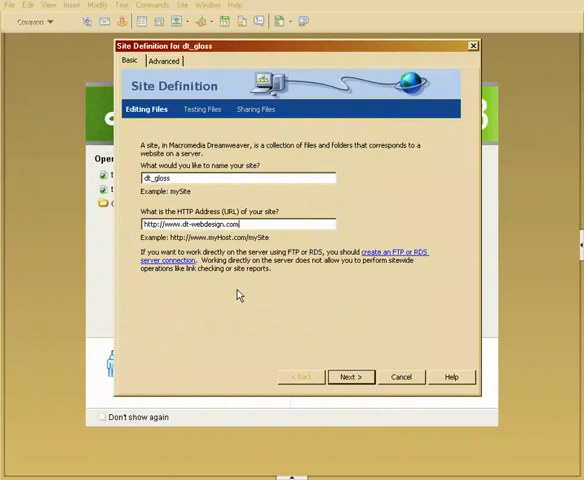
Step: On the server technology step, try PHP MySQL, then choose no server technology
left_click(351, 377)
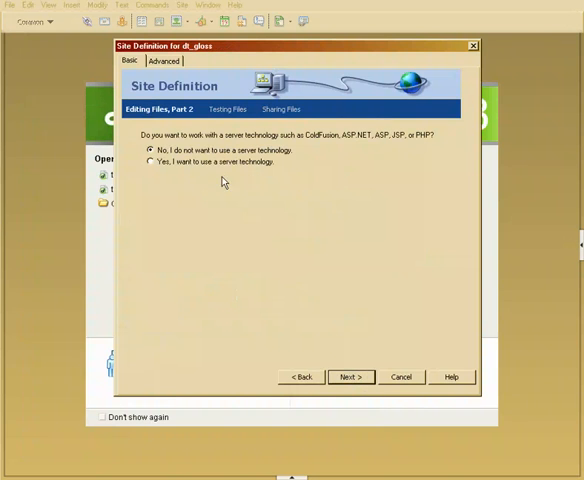
mouse_move(260, 153)
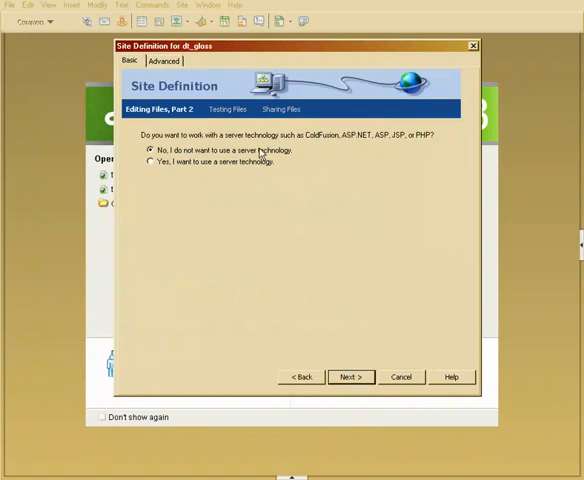
mouse_move(291, 221)
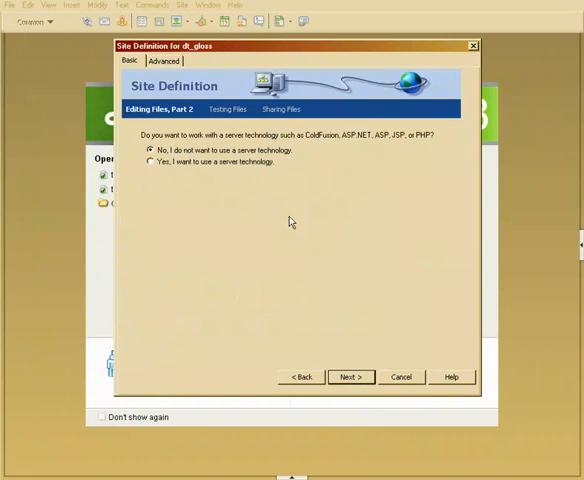
mouse_move(218, 174)
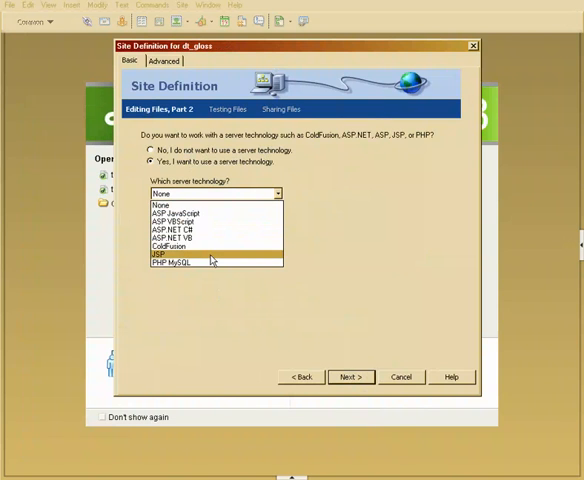
left_click(180, 262)
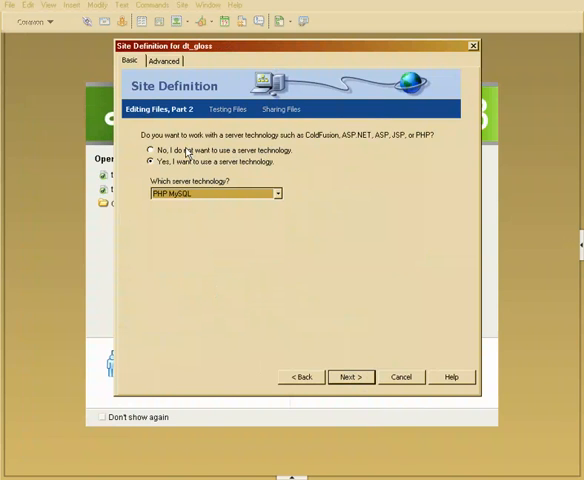
left_click(151, 150)
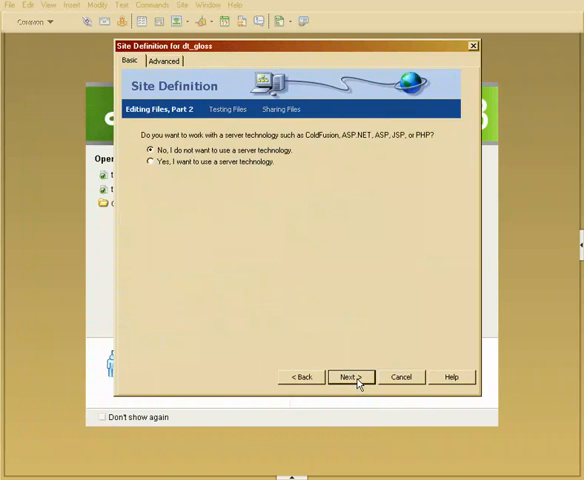
Step: On Editing Files, keep 'Edit local copies on my machine' with folder My Documents\sites\dt_gloss
left_click(350, 376)
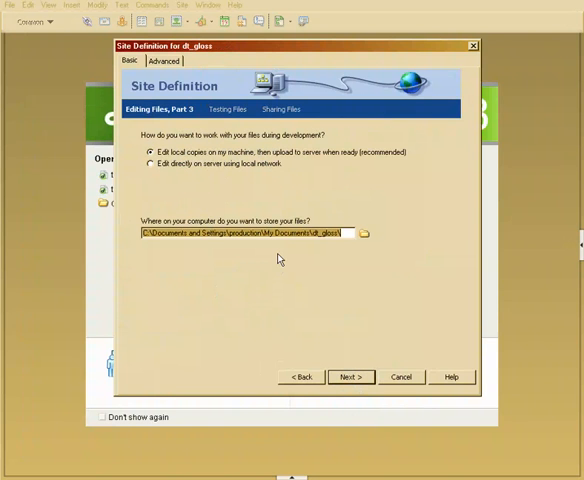
mouse_move(216, 142)
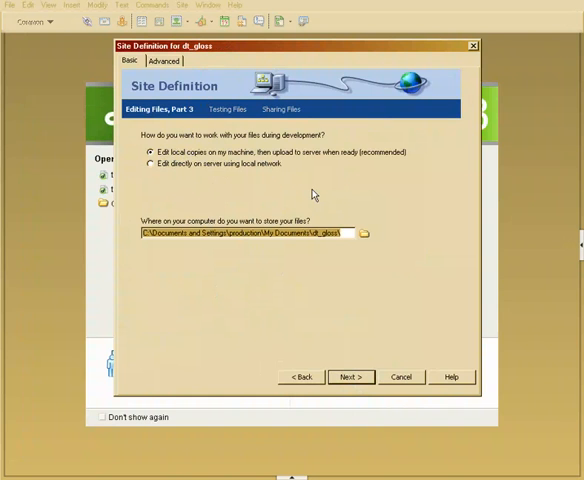
mouse_move(263, 166)
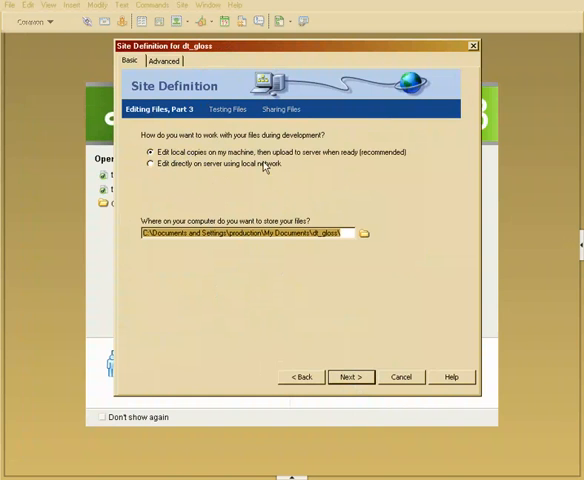
mouse_move(270, 183)
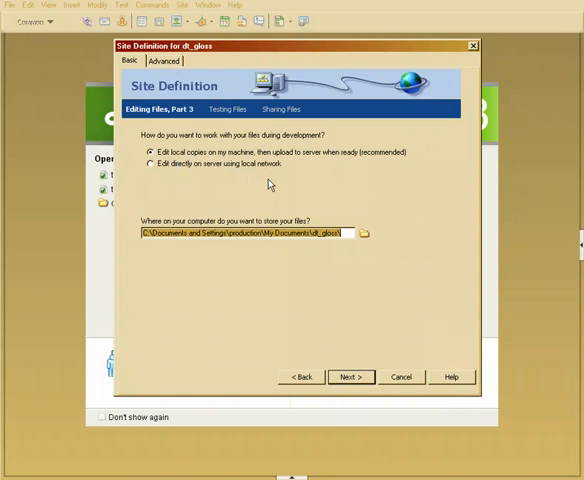
mouse_move(329, 270)
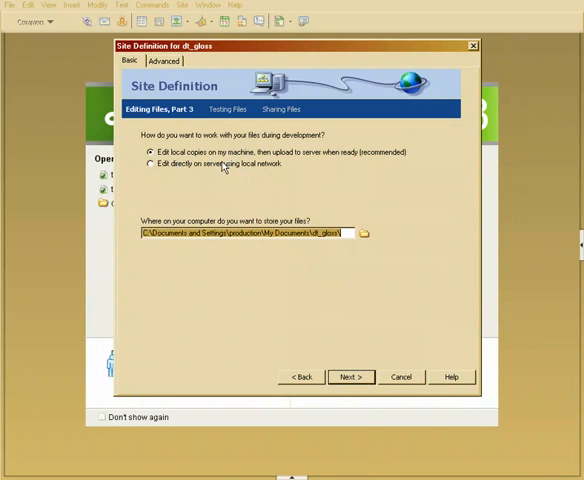
left_click(150, 164)
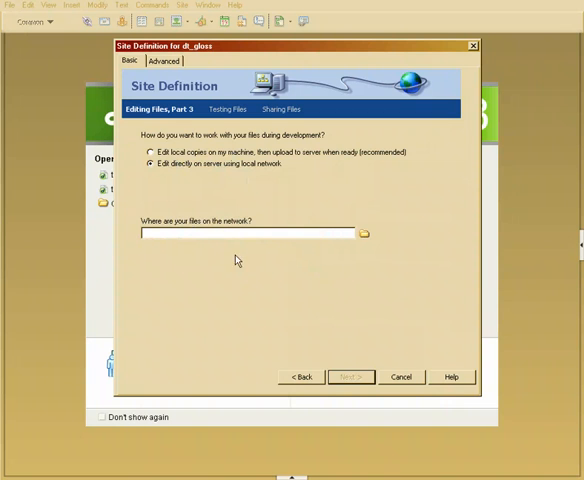
mouse_move(205, 157)
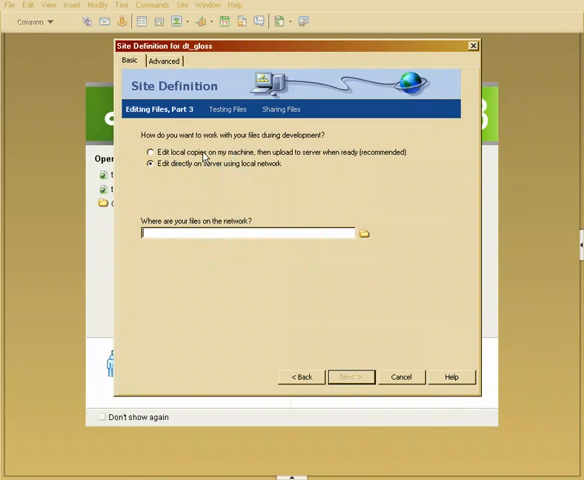
left_click(150, 152)
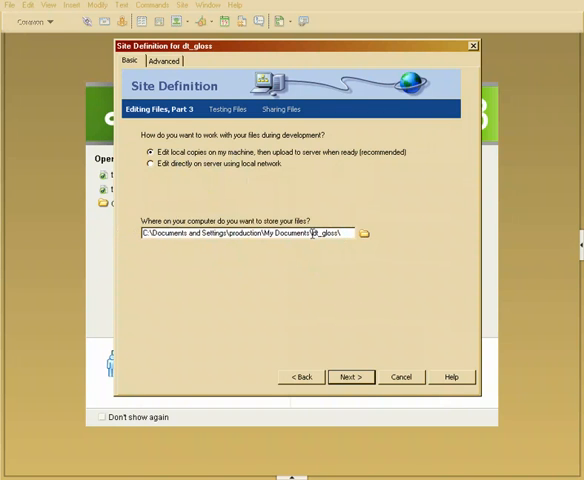
mouse_move(432, 355)
type("sites\\")
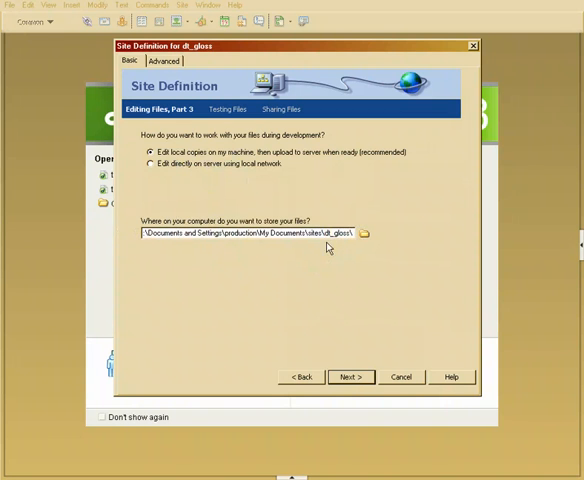
mouse_move(357, 416)
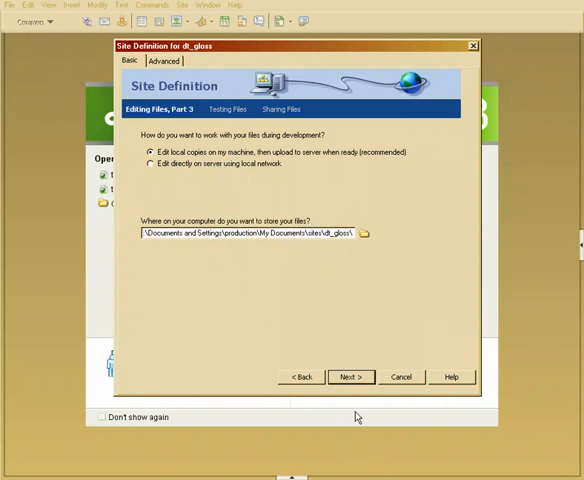
left_click(349, 376)
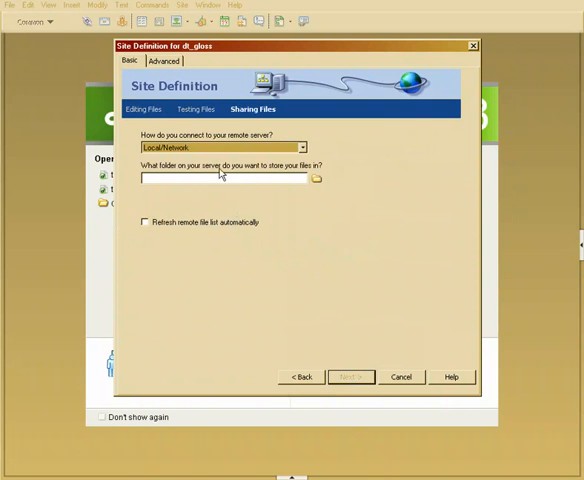
left_click(301, 147)
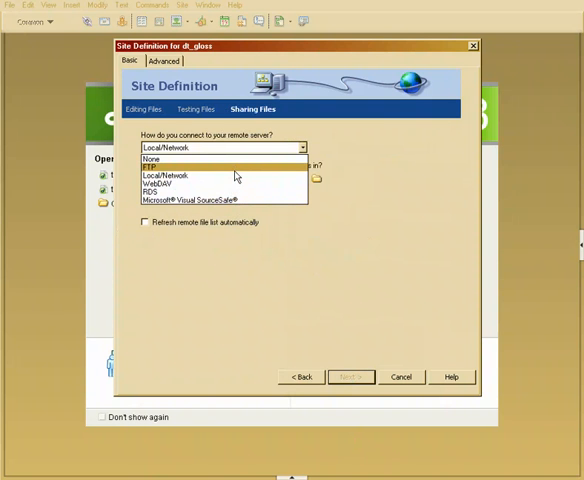
mouse_move(230, 176)
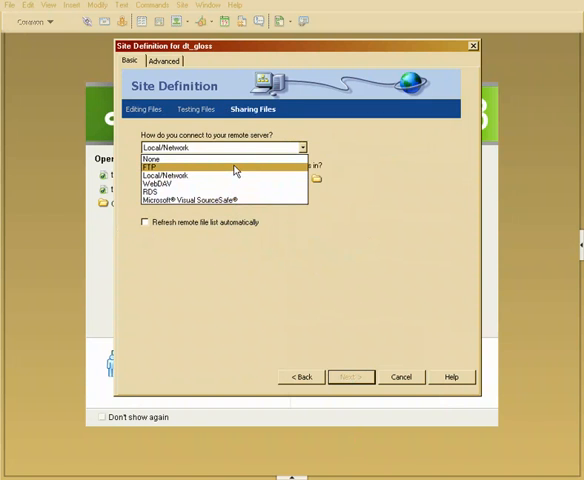
left_click(150, 166)
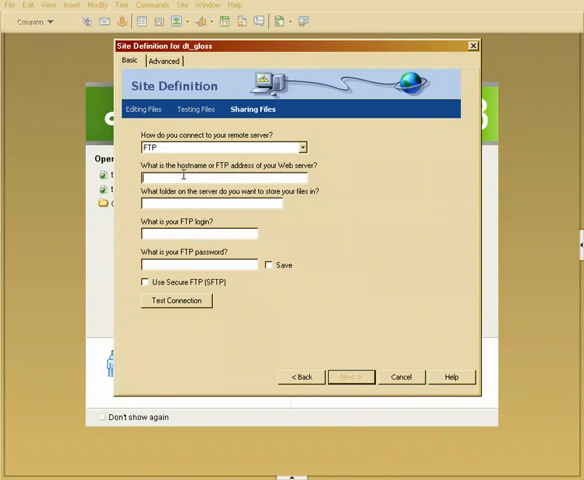
type("www.dt-webdesign.com")
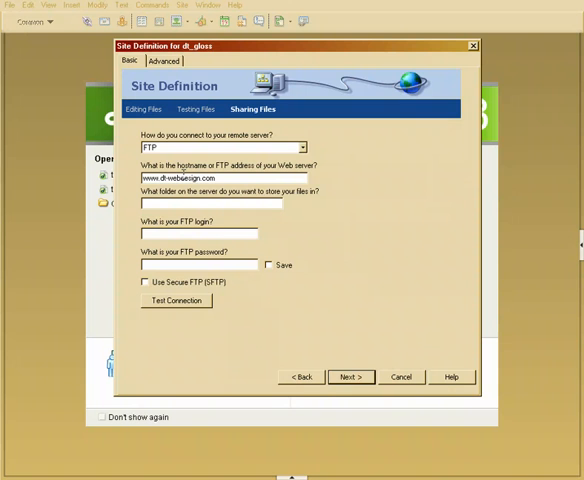
type("www")
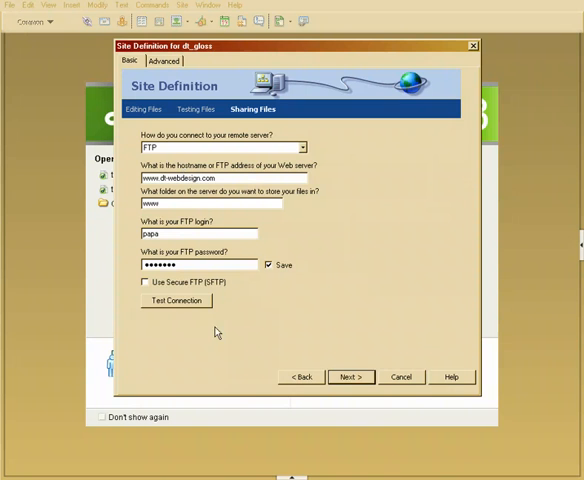
left_click(176, 301)
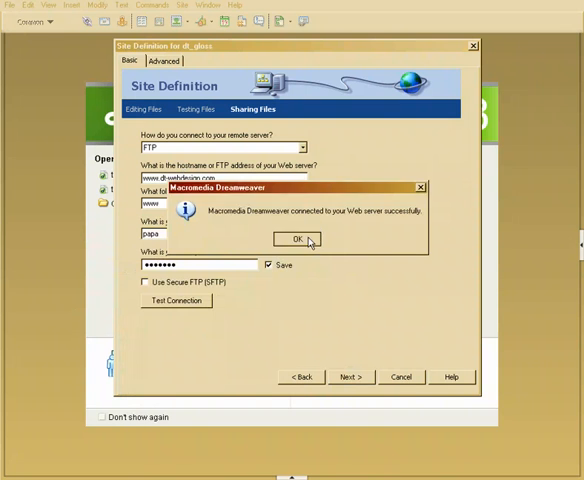
Step: Dismiss the success message, leave check-in/check-out disabled, and proceed to the summary
left_click(293, 238)
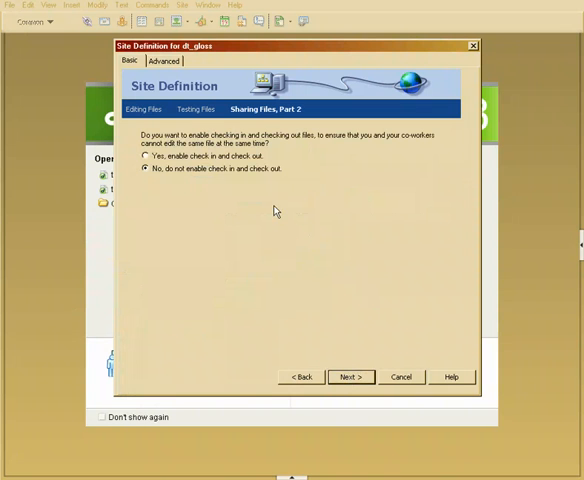
left_click(146, 156)
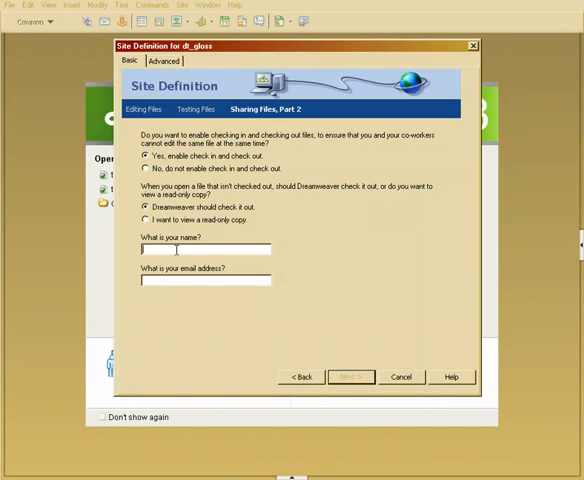
left_click(146, 169)
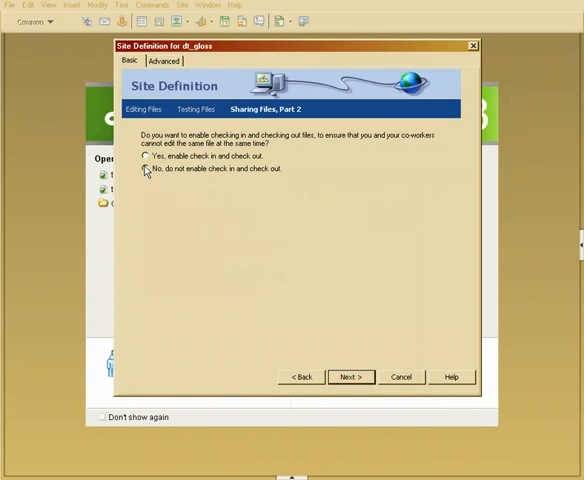
left_click(146, 169)
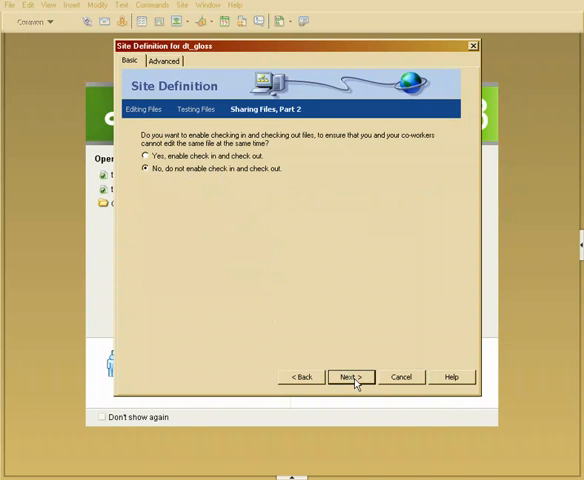
left_click(349, 377)
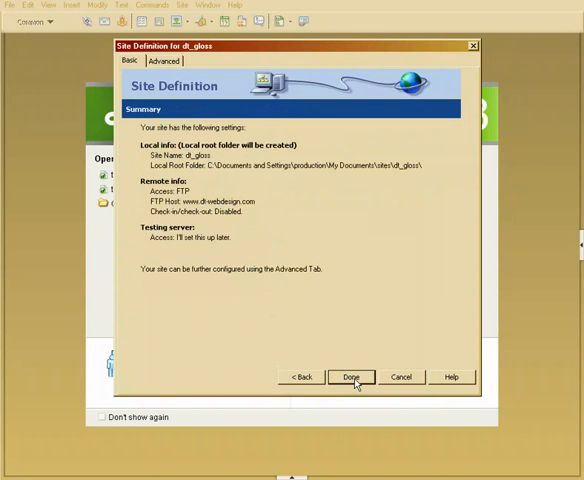
mouse_move(313, 287)
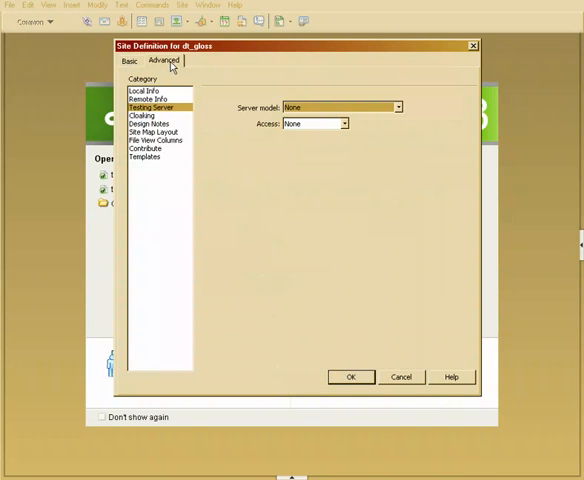
Step: Review Local Info, Remote Info, Testing Server (server model kept None), then Cloaking
left_click(145, 91)
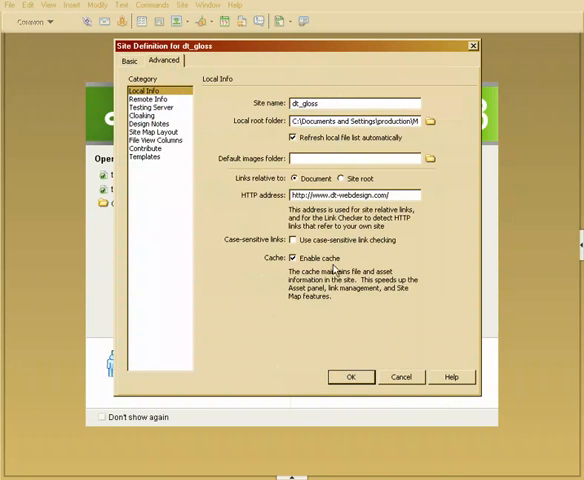
left_click(147, 99)
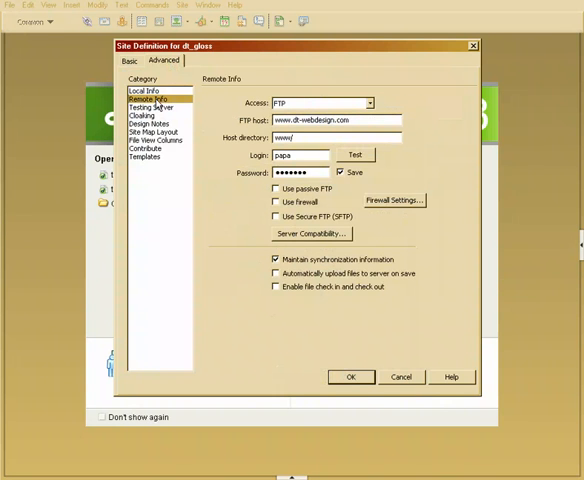
left_click(151, 108)
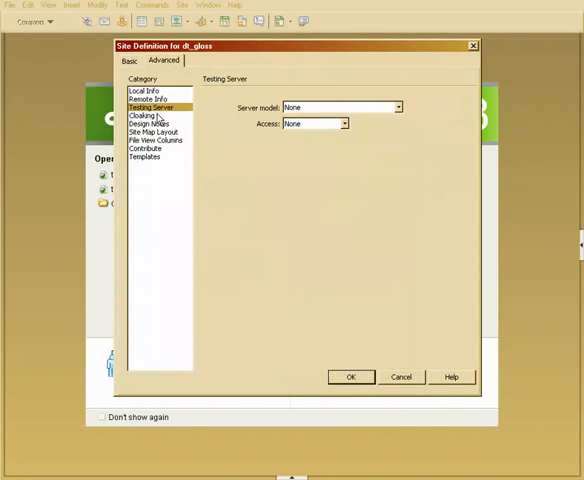
left_click(397, 107)
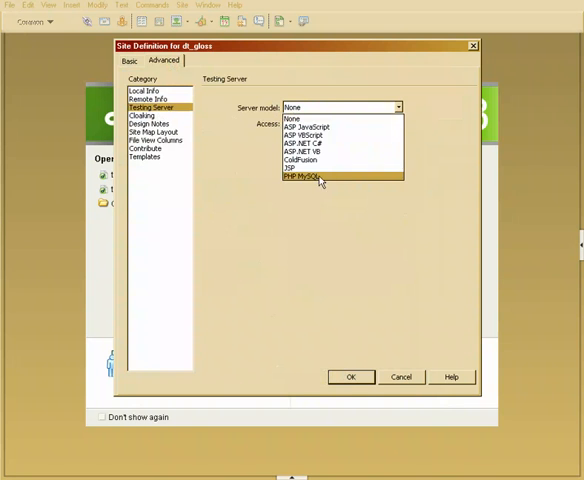
left_click(318, 178)
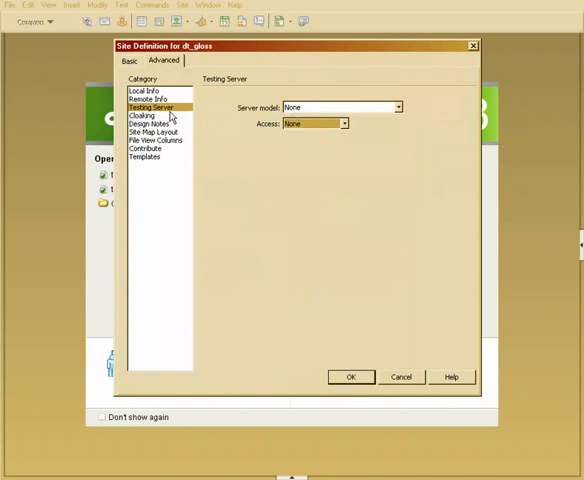
mouse_move(305, 172)
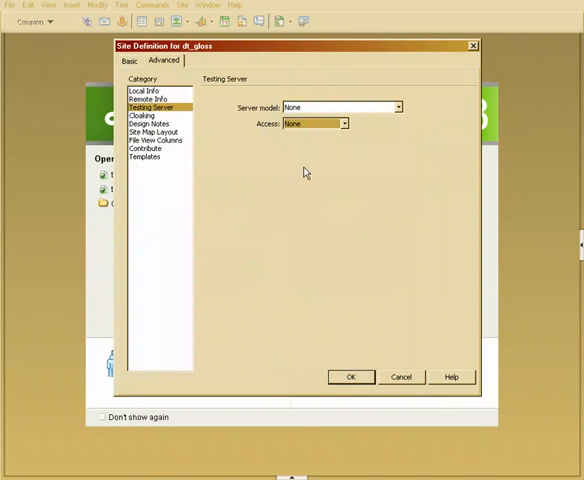
left_click(143, 115)
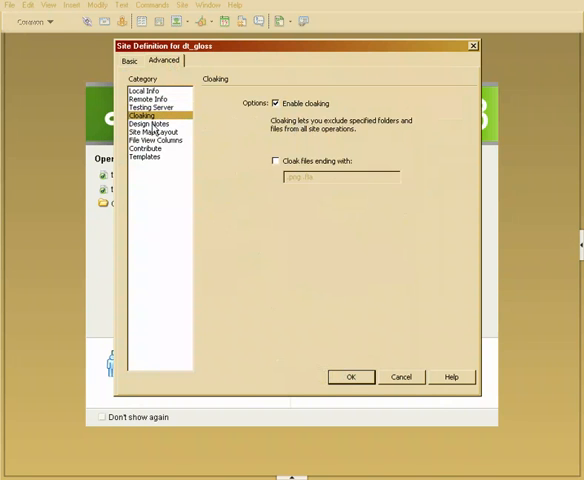
mouse_move(225, 120)
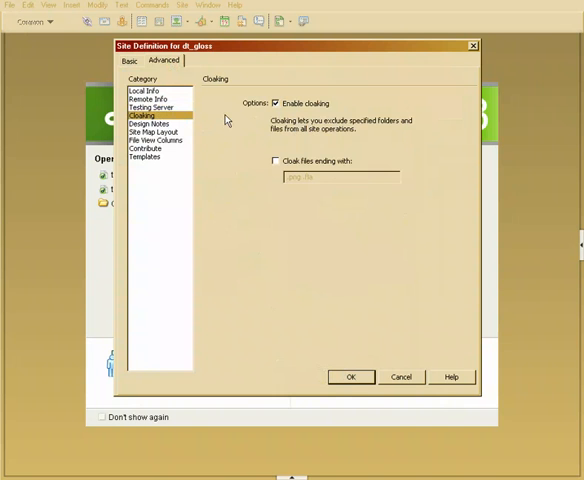
mouse_move(187, 130)
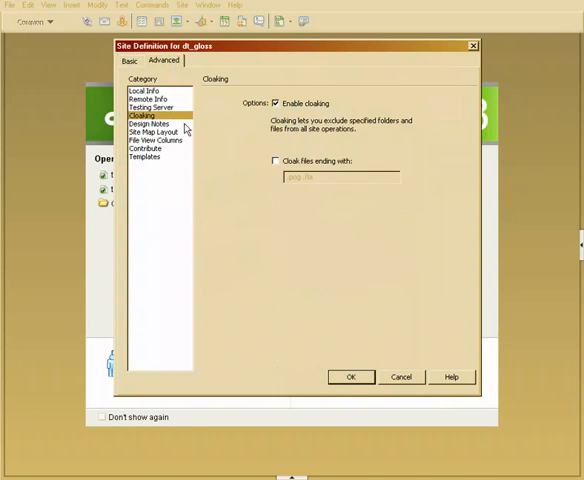
Step: Browse the Design Notes, Site Map Layout and File View Columns categories
left_click(149, 124)
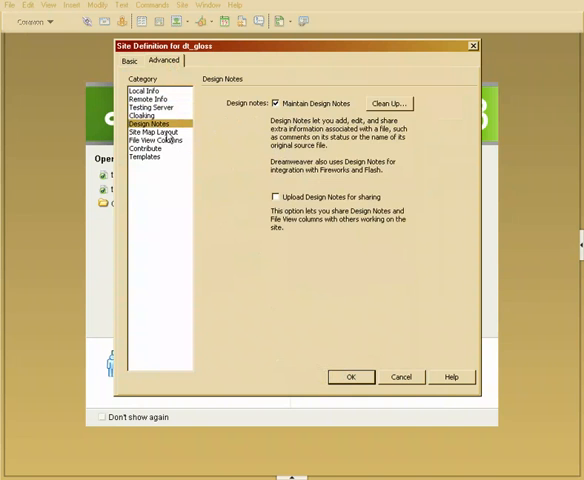
left_click(157, 132)
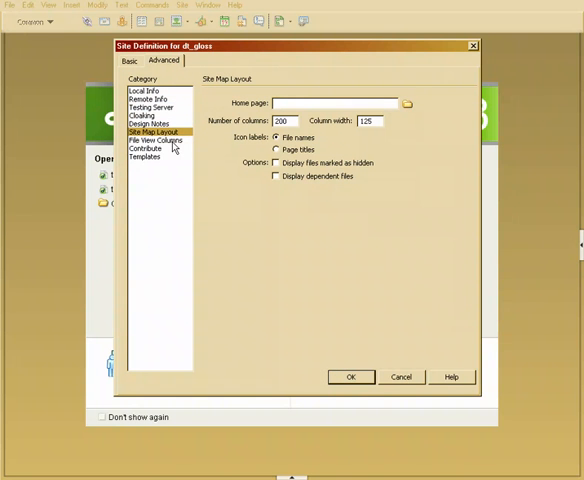
mouse_move(190, 140)
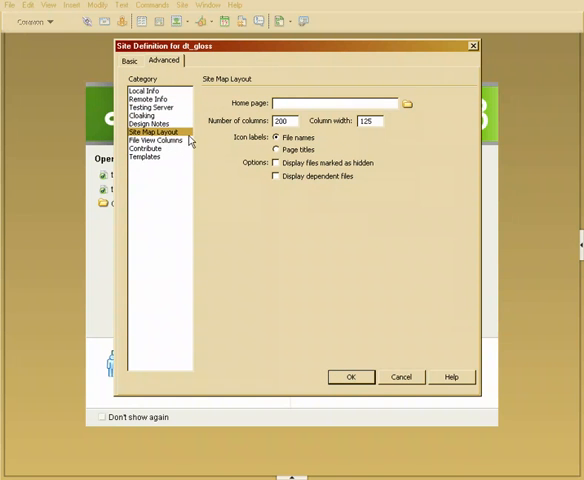
mouse_move(364, 186)
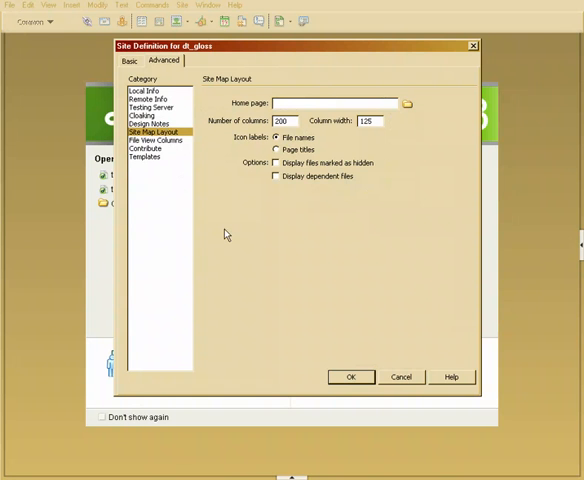
mouse_move(240, 90)
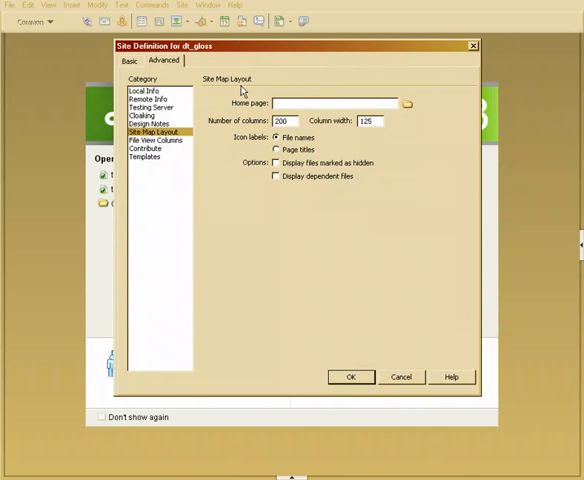
mouse_move(344, 299)
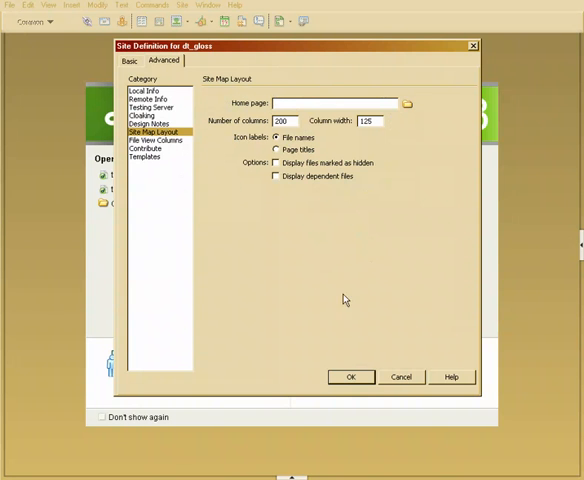
mouse_move(272, 216)
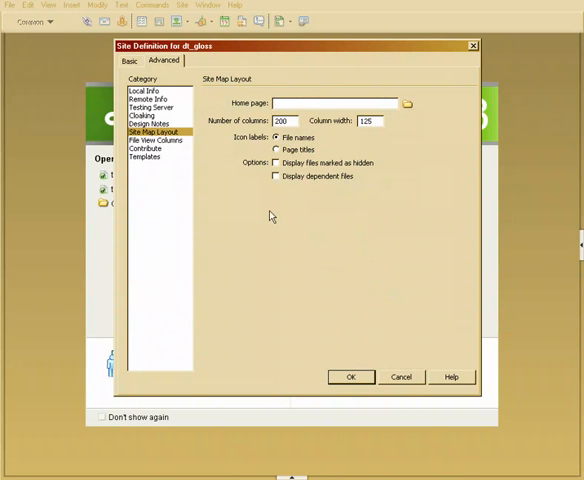
left_click(151, 140)
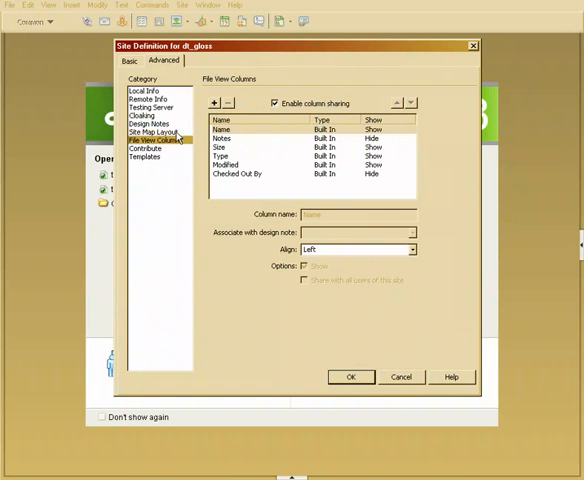
Step: View the Contribute category, leaving compatibility off, then the Templates category
left_click(144, 149)
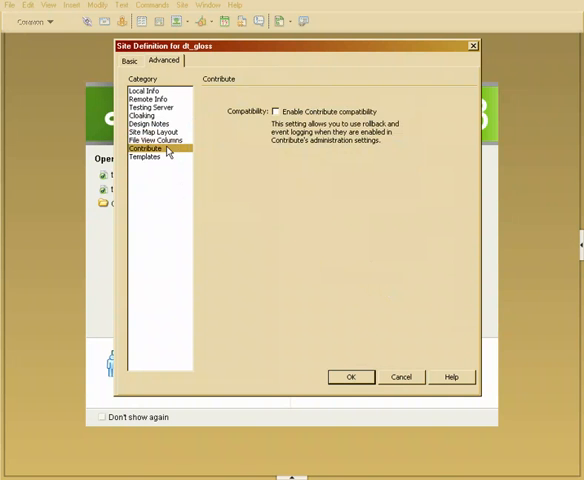
mouse_move(230, 173)
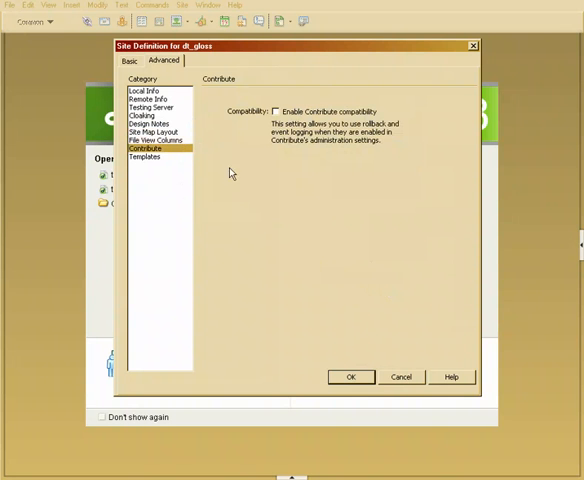
left_click(146, 157)
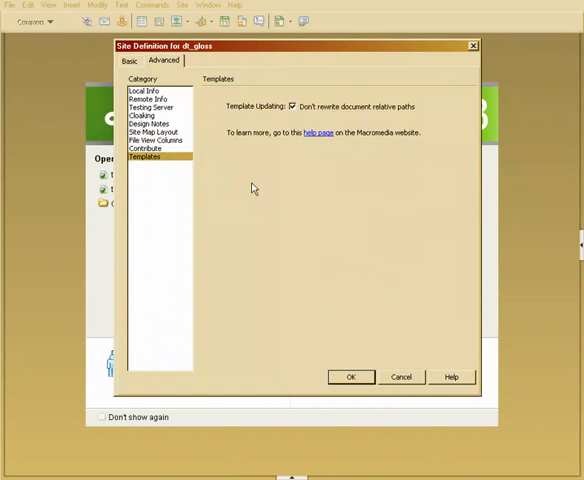
mouse_move(276, 114)
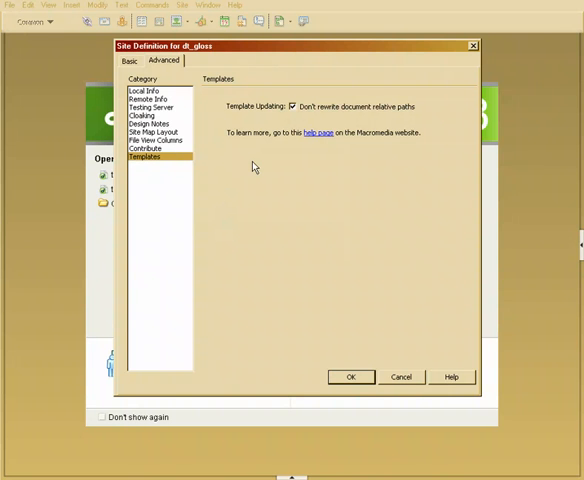
mouse_move(331, 321)
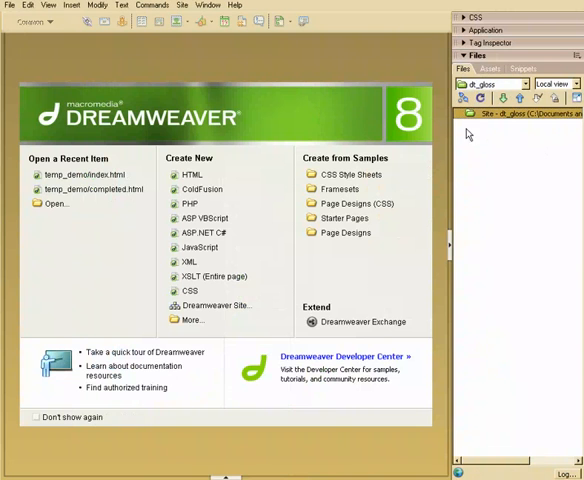
mouse_move(489, 156)
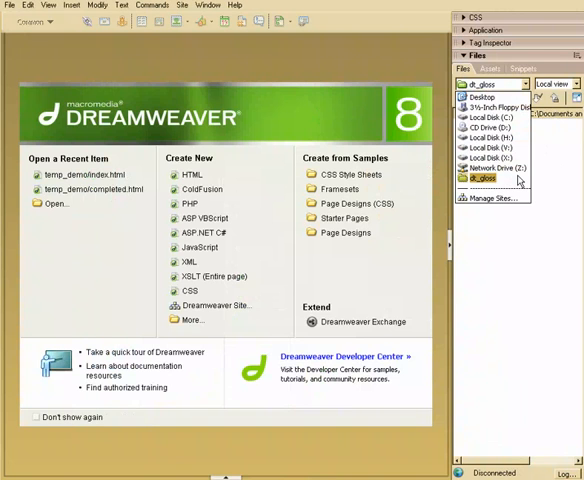
mouse_move(490, 198)
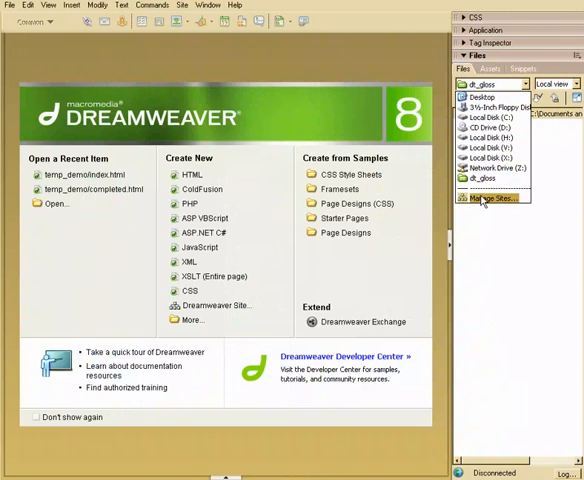
left_click(489, 197)
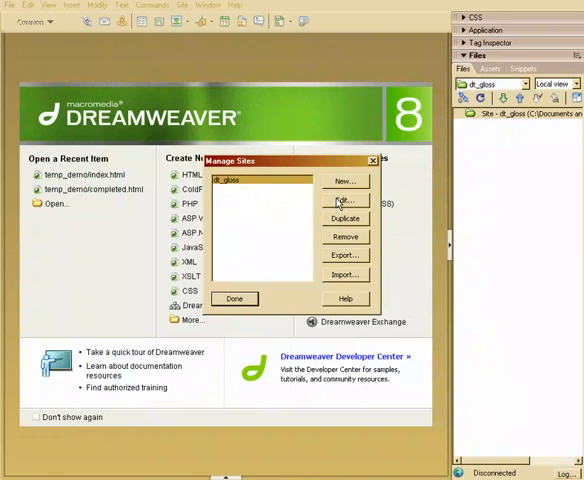
left_click(345, 201)
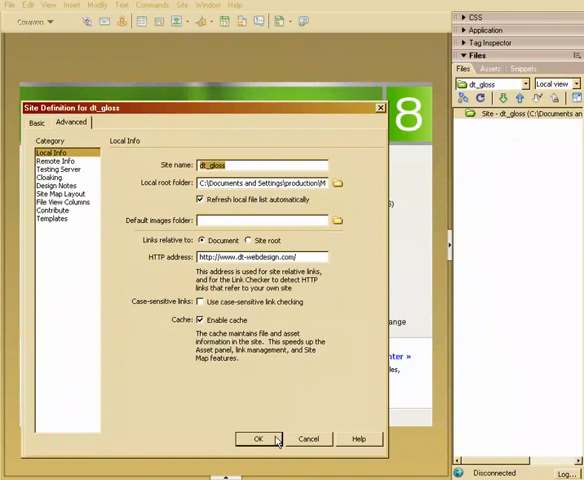
left_click(258, 439)
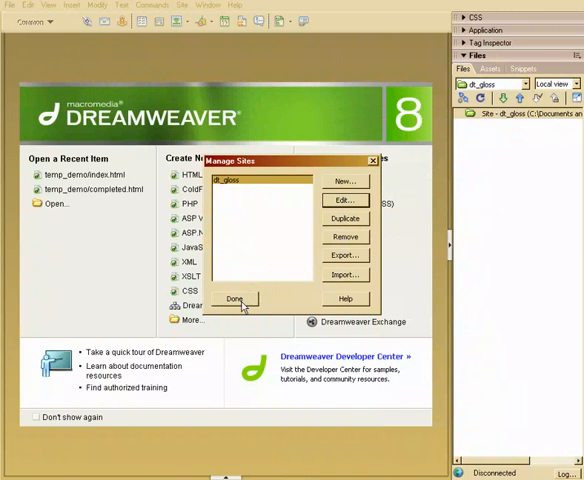
left_click(234, 299)
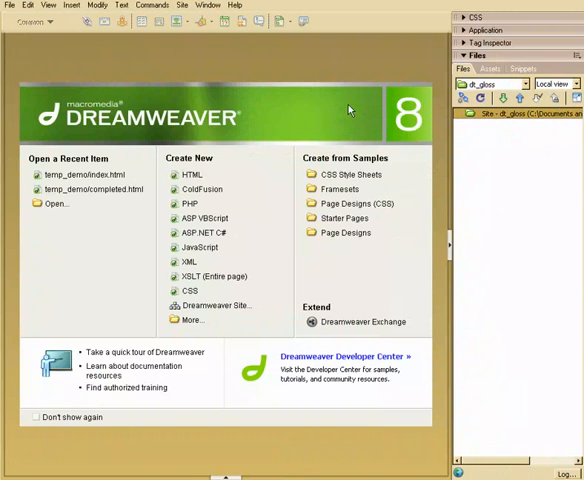
mouse_move(547, 182)
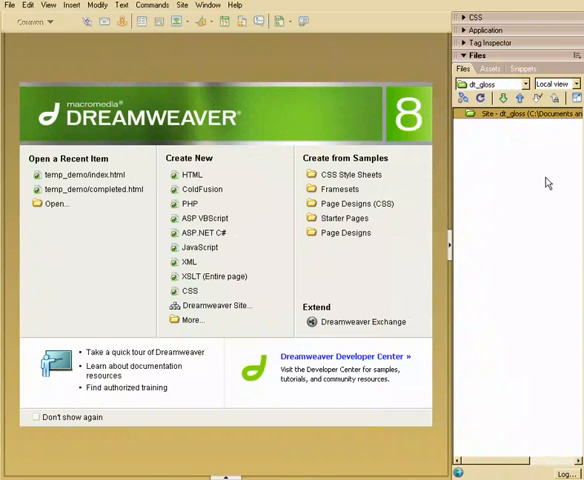
mouse_move(492, 159)
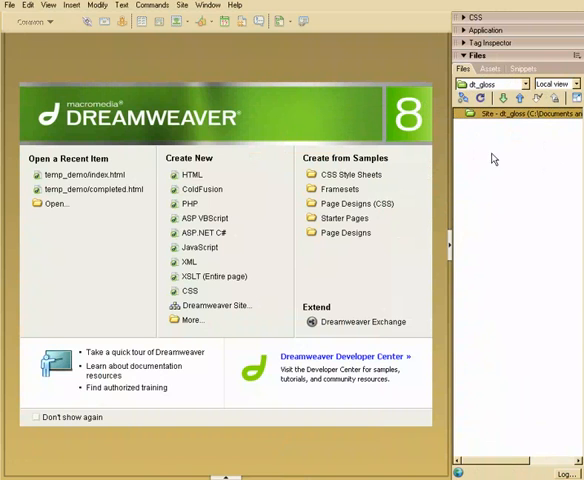
mouse_move(541, 163)
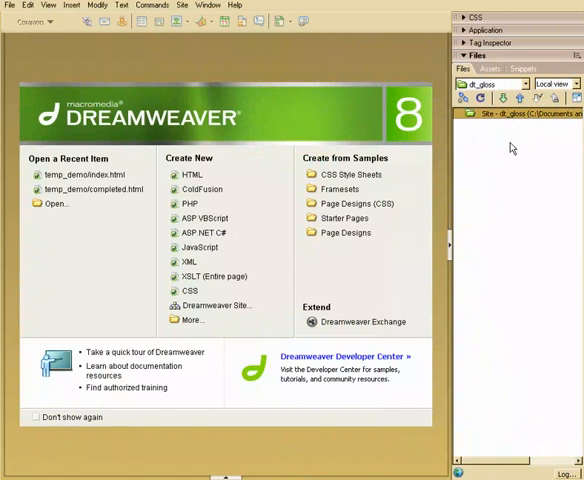
mouse_move(490, 211)
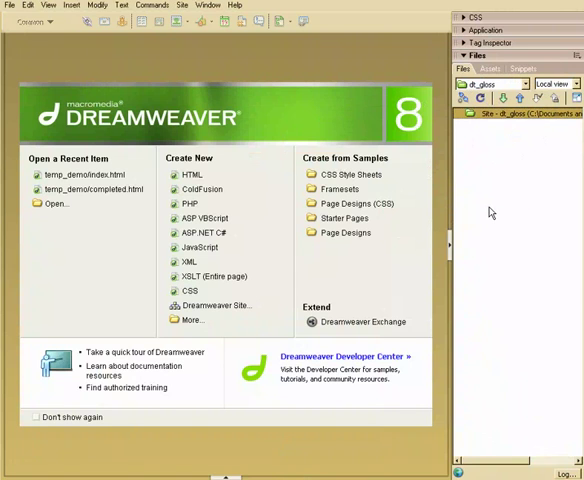